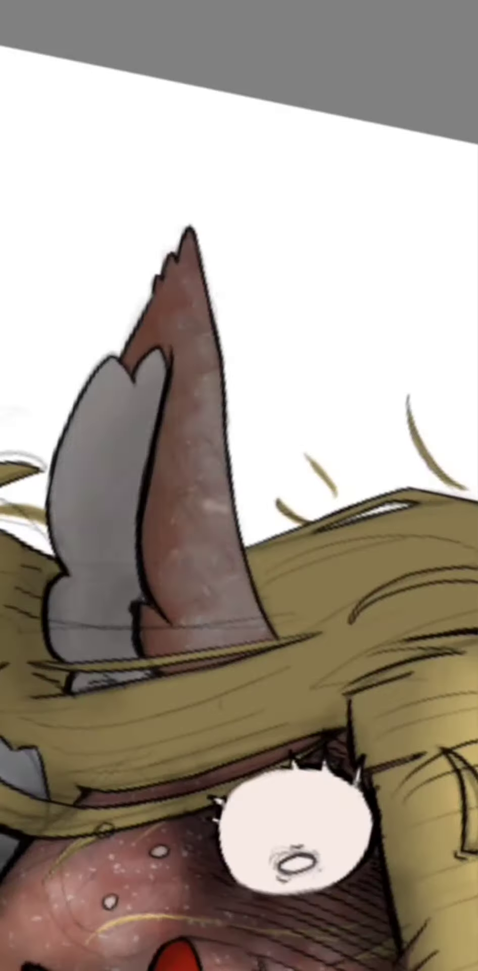
{"action": "scroll", "scroll_direction": "down", "scroll_amount": 3}
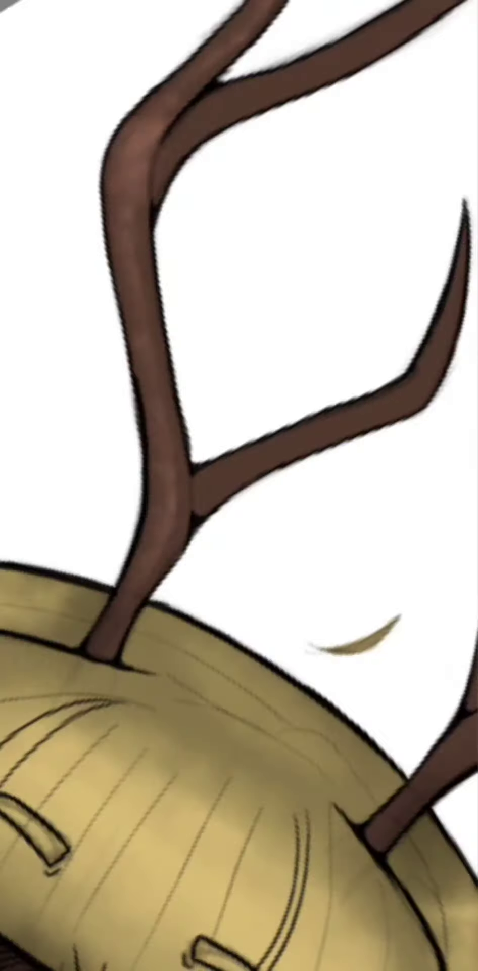
{"action": "scroll", "scroll_direction": "down", "scroll_amount": 3}
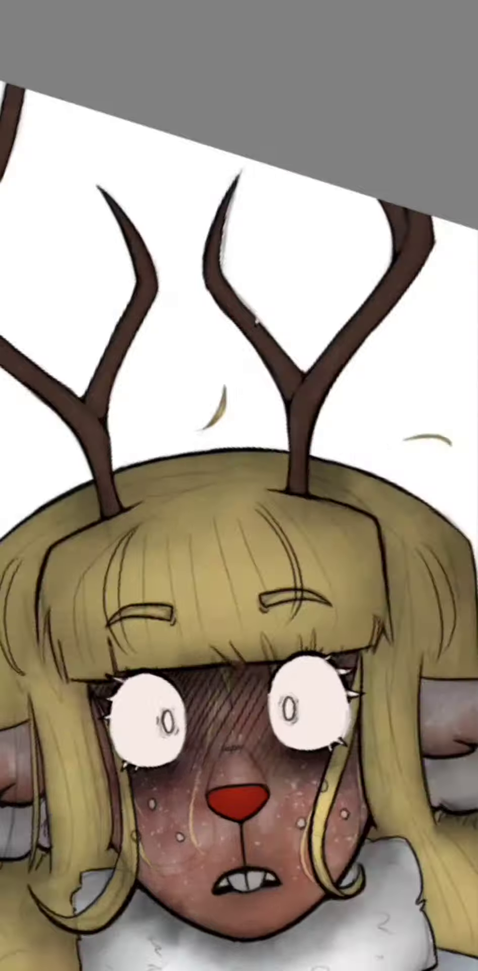
{"action": "scroll", "scroll_direction": "up", "scroll_amount": 3}
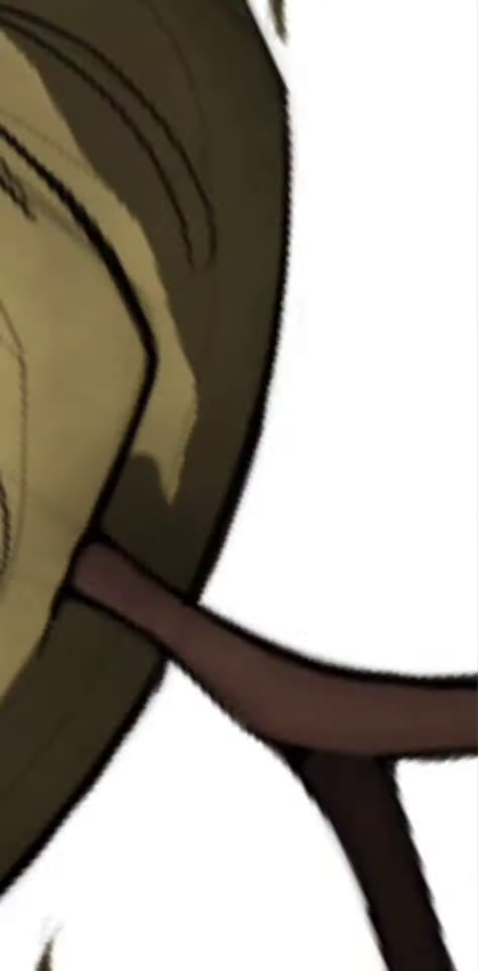
{"action": "scroll", "scroll_direction": "down", "scroll_amount": 3}
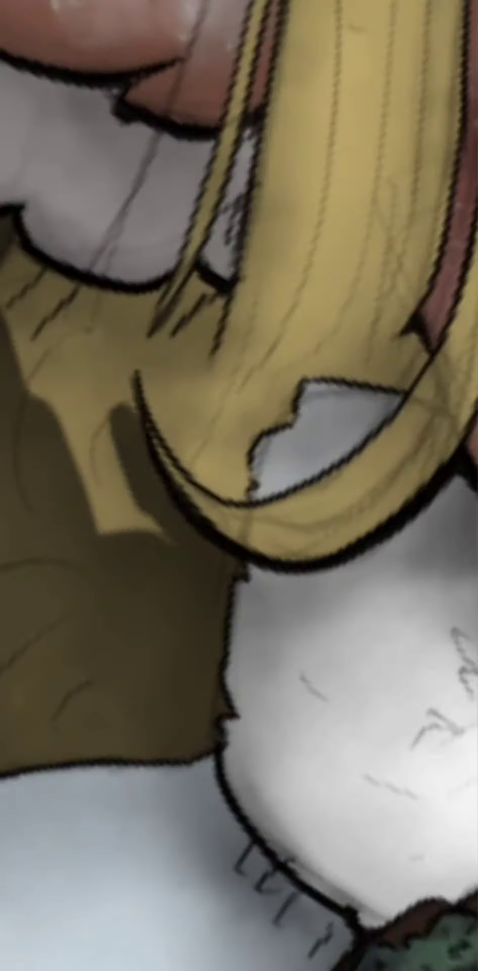
{"action": "scroll", "scroll_direction": "down", "scroll_amount": 3}
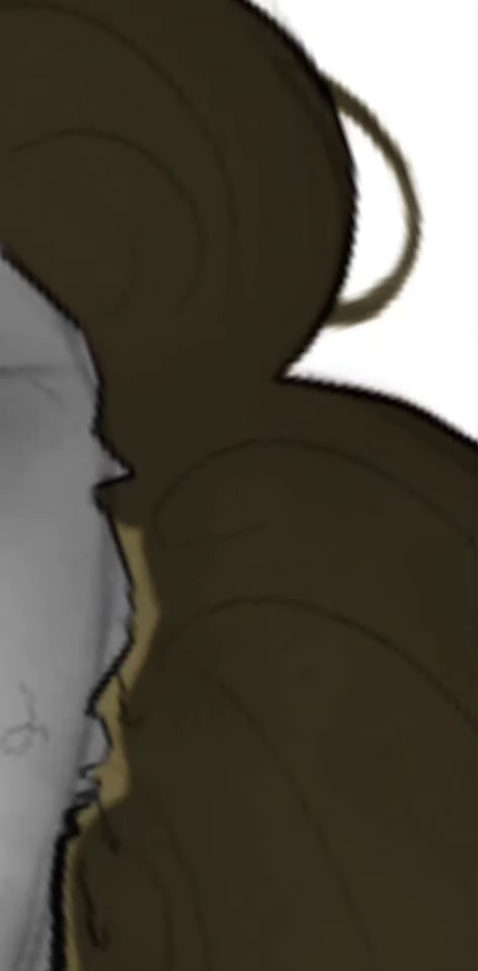
{"action": "scroll", "scroll_direction": "down", "scroll_amount": 3}
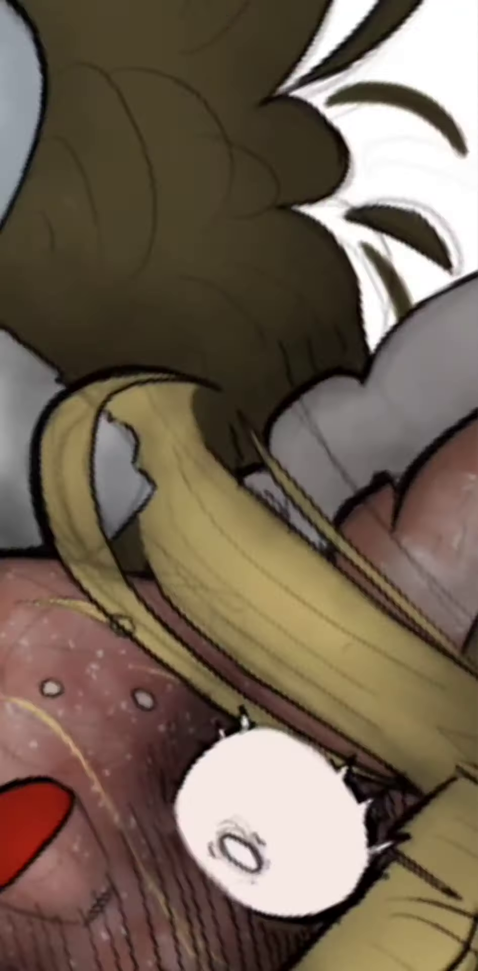